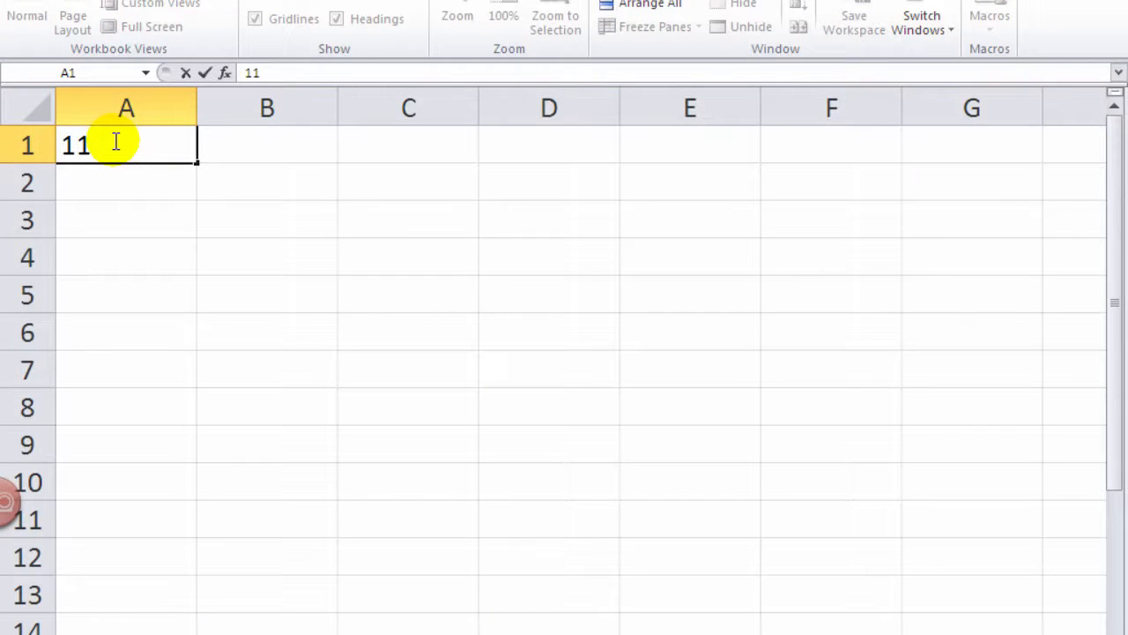
Enter 11/20 in A1 and autofill dates down to 27-Nov in A8.
type("/20/2013")
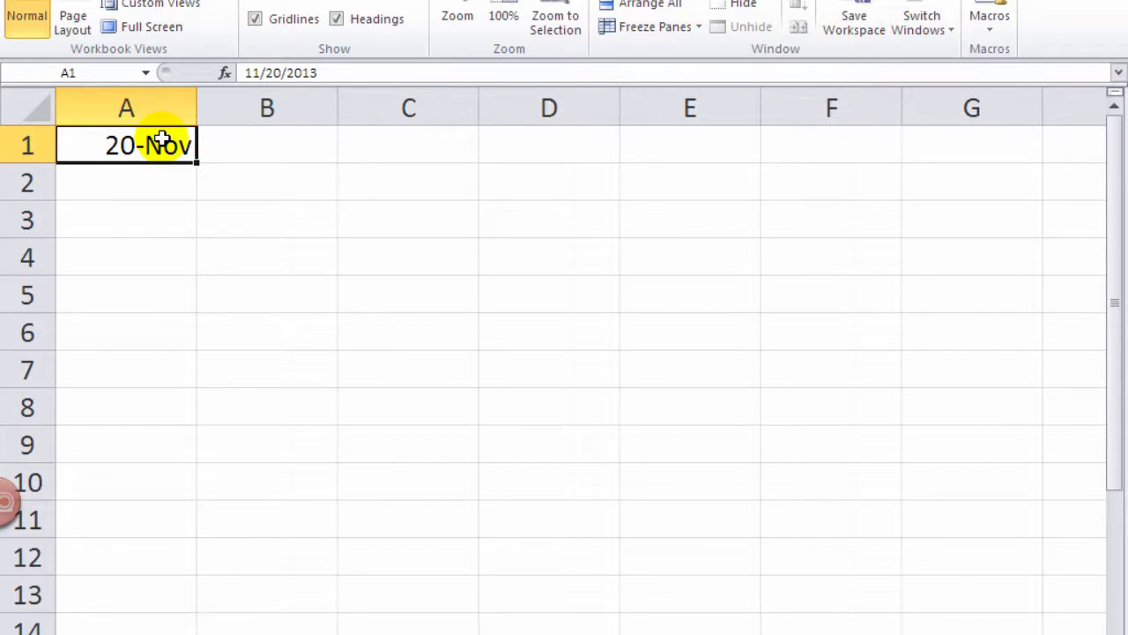
left_click_drag(196, 163, 196, 221)
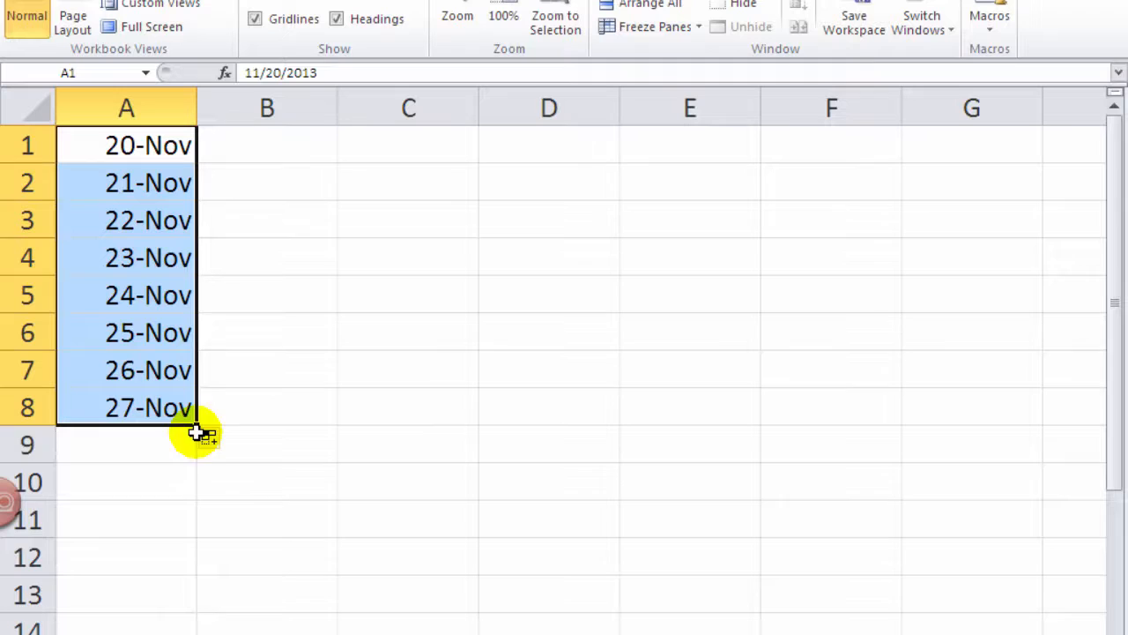
Enter jan in B2 and autofill the months down to aug in B9.
left_click(267, 183)
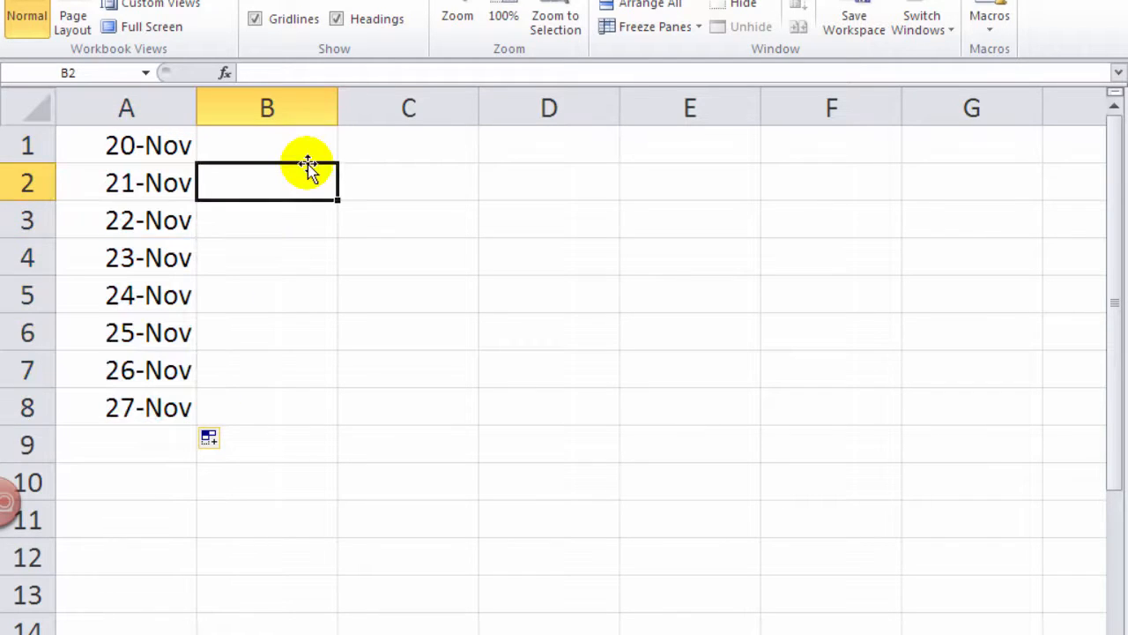
type("jan")
left_click(267, 219)
type("feb")
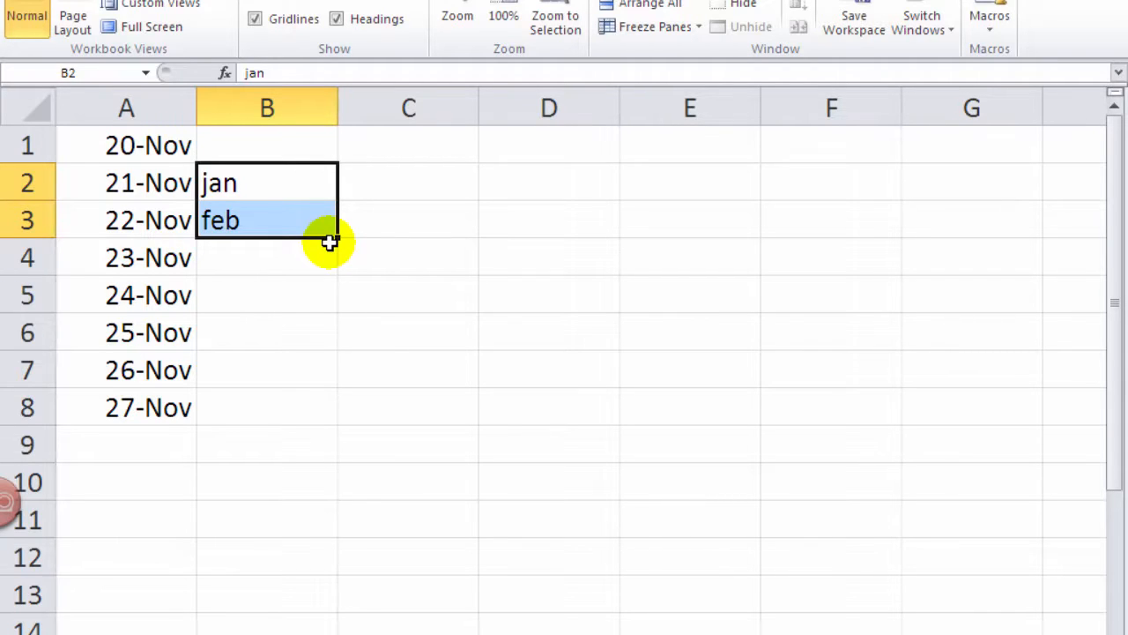
mouse_move(322, 242)
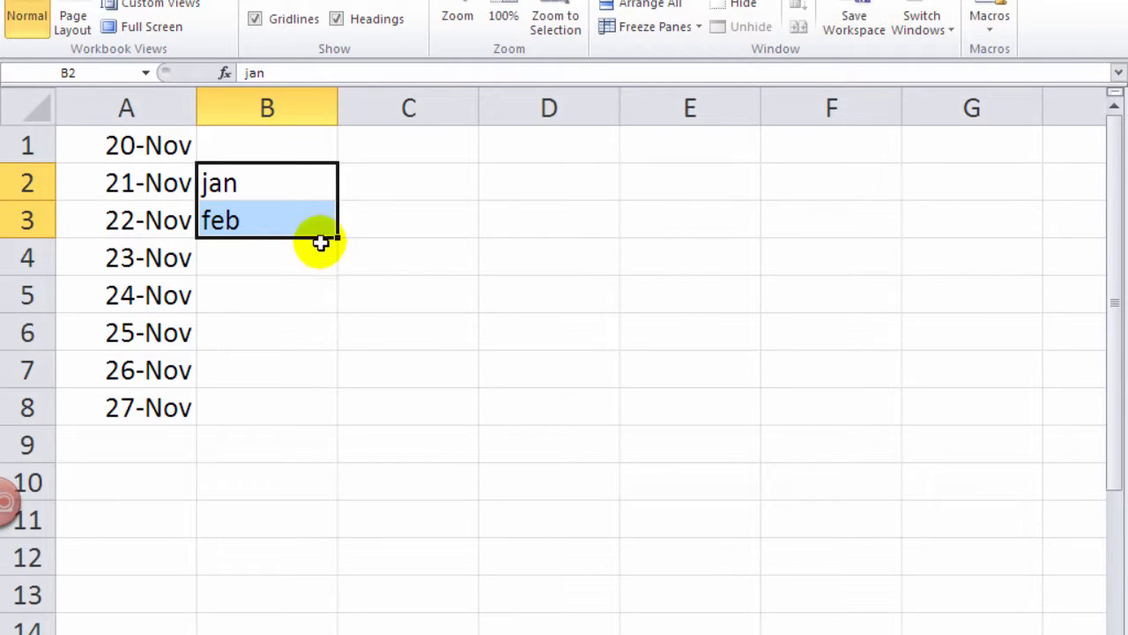
mouse_move(339, 239)
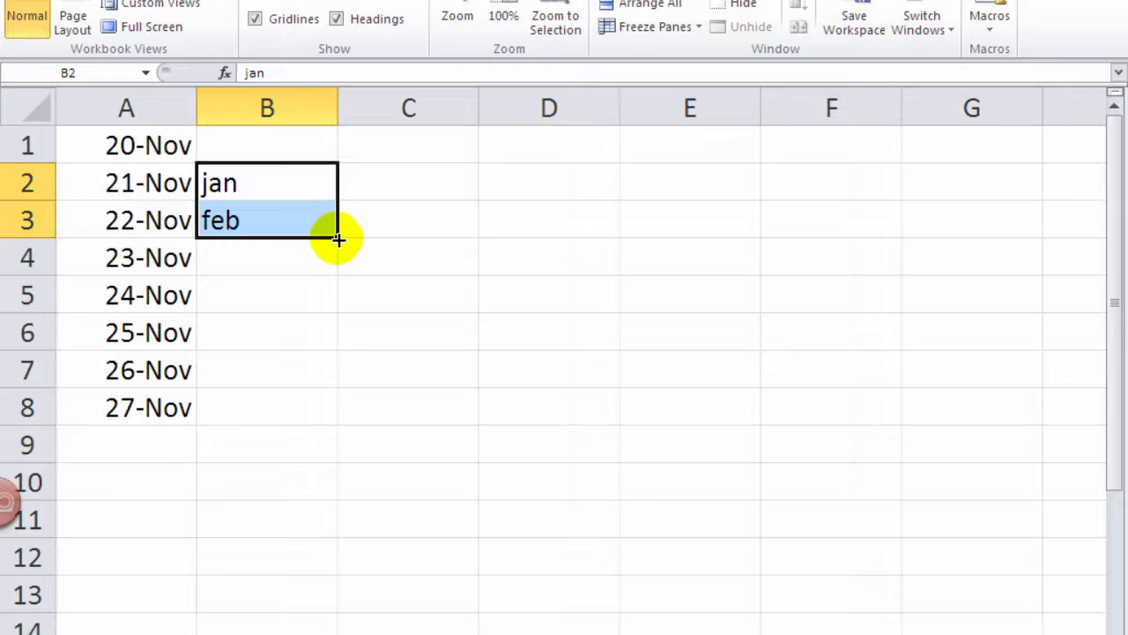
left_click_drag(339, 238, 337, 403)
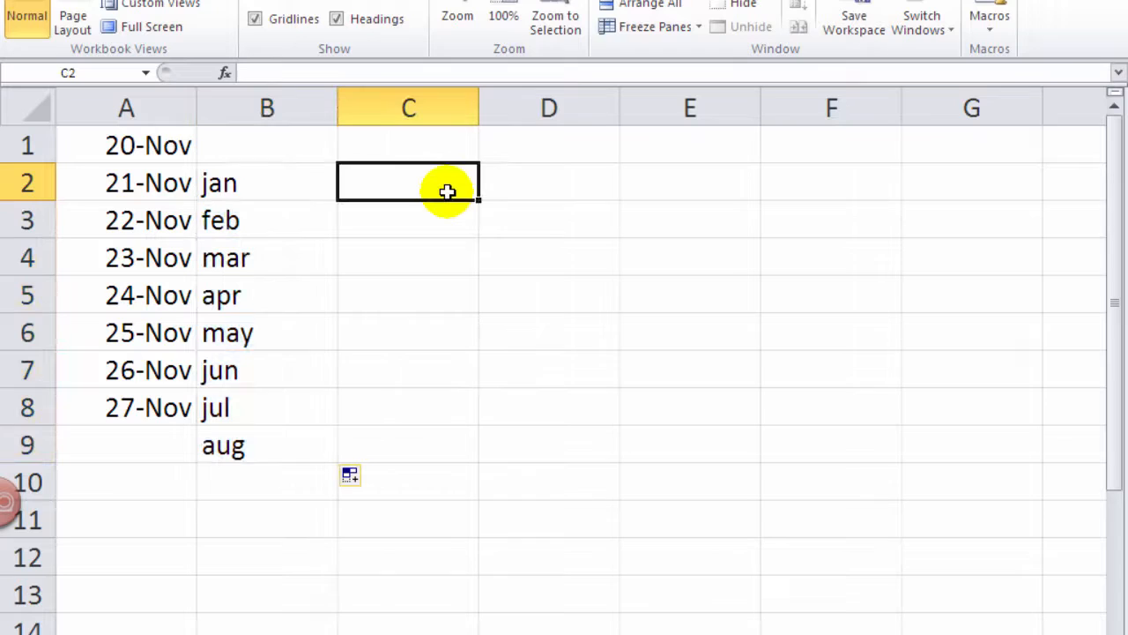
Autofill column C from 100 in C2 to 108 in C10.
type("200")
left_click(408, 220)
type("101")
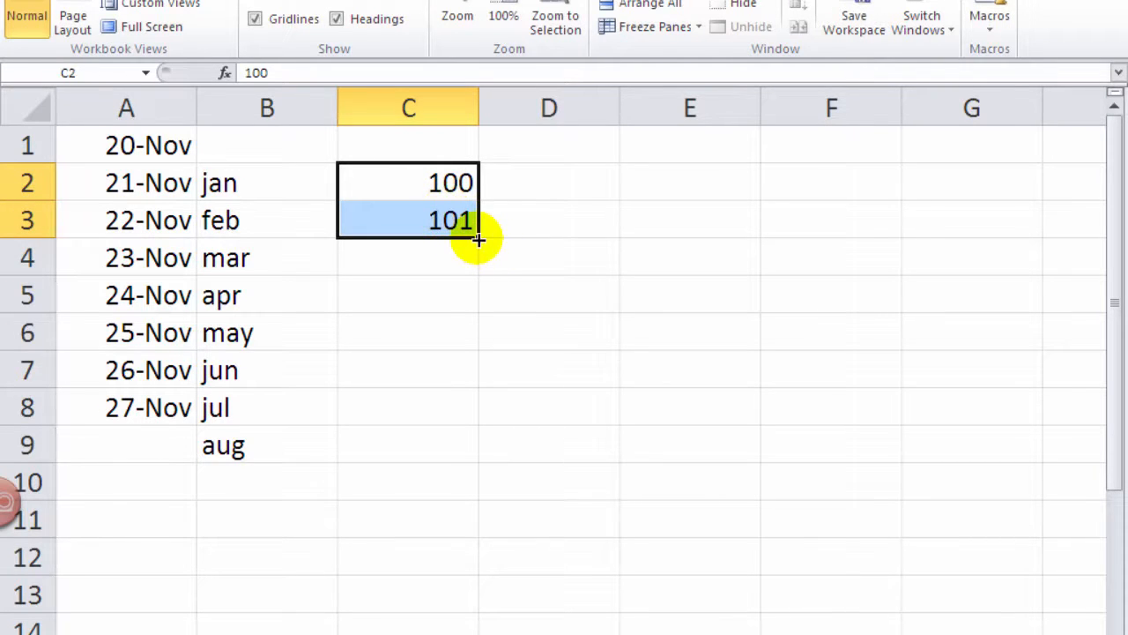
left_click_drag(478, 220, 476, 482)
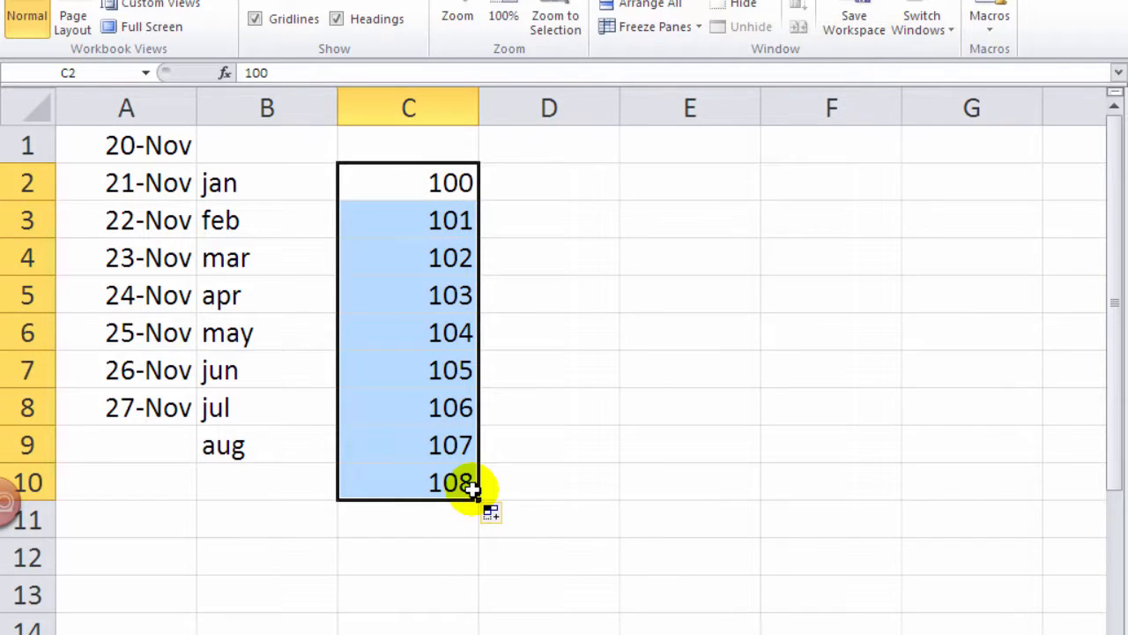